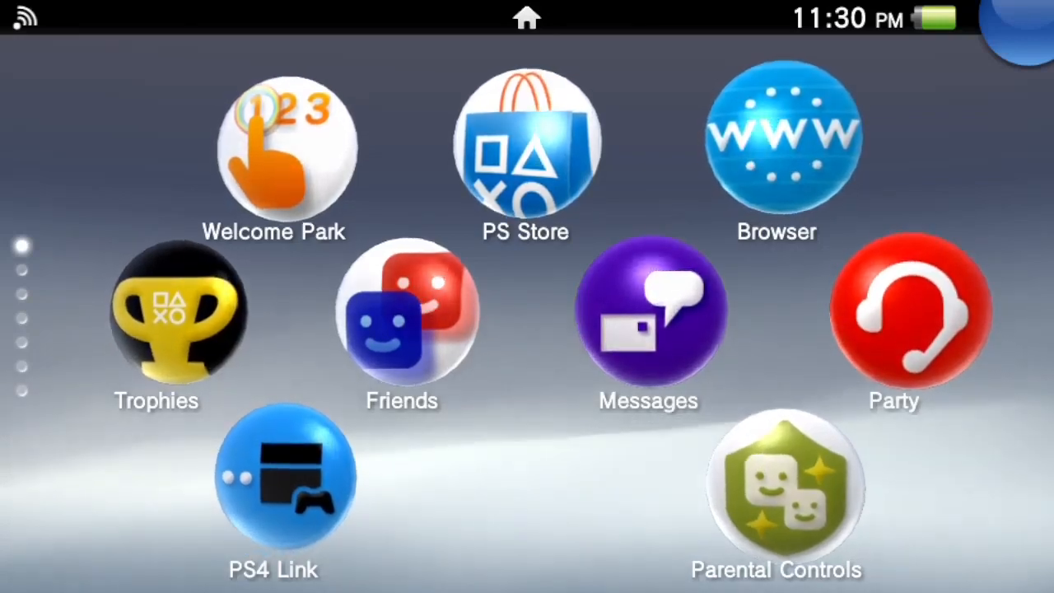
Download the free Ape Quest Starter Pack PSP game from the PlayStation Store.
left_click(525, 147)
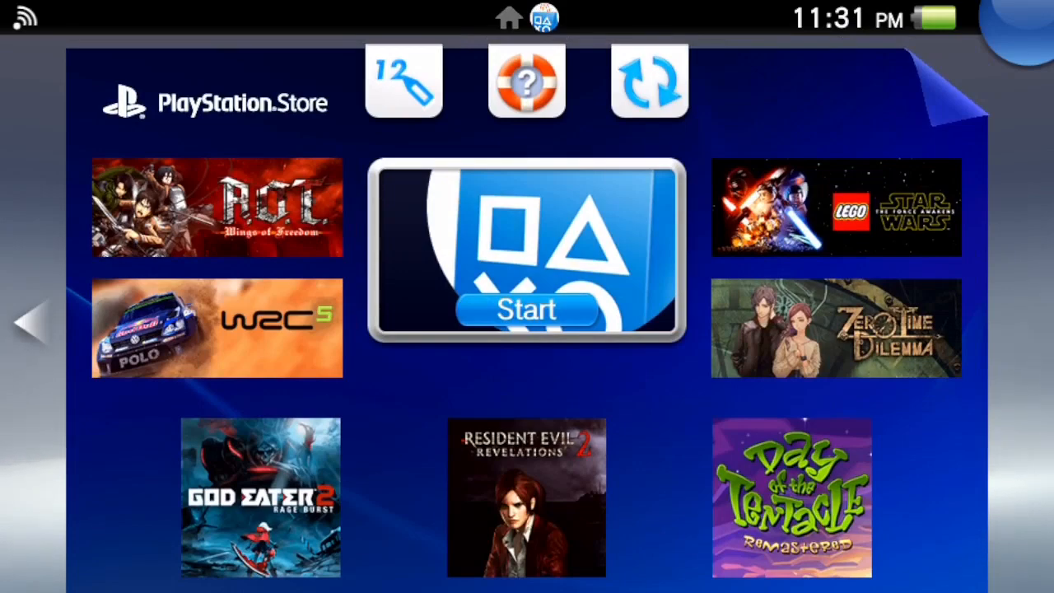
left_click(526, 312)
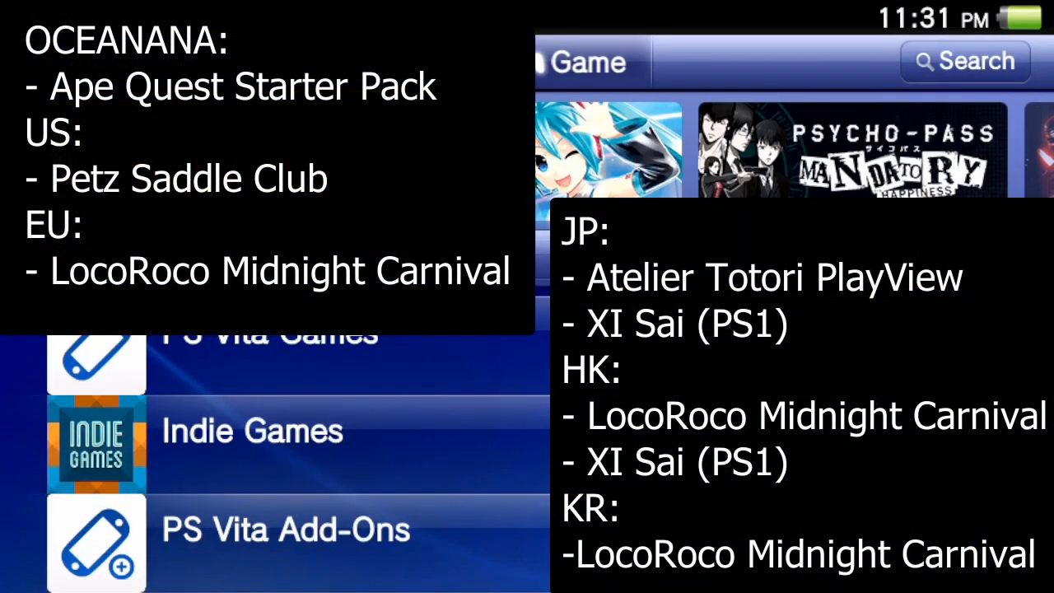
left_click(965, 61)
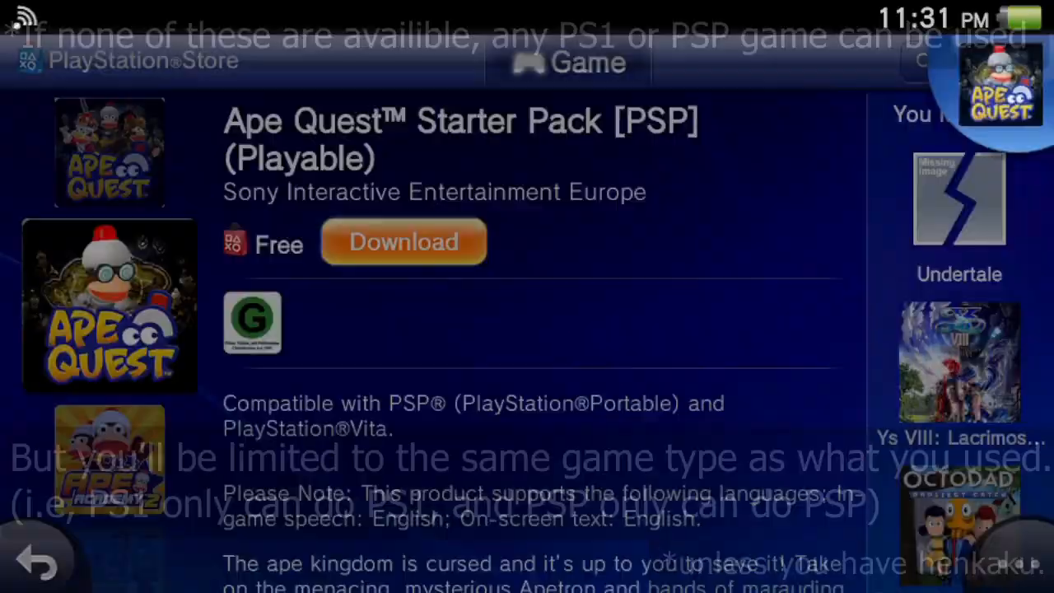
left_click(403, 242)
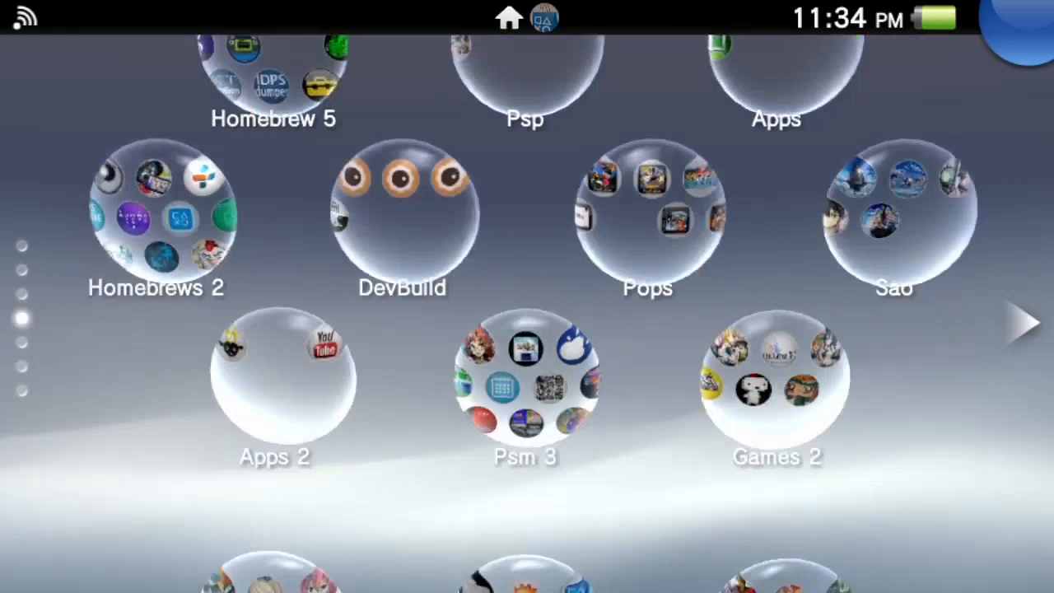
In Content Manager, start Copy Content with a PC and choose the connection method.
left_click(648, 214)
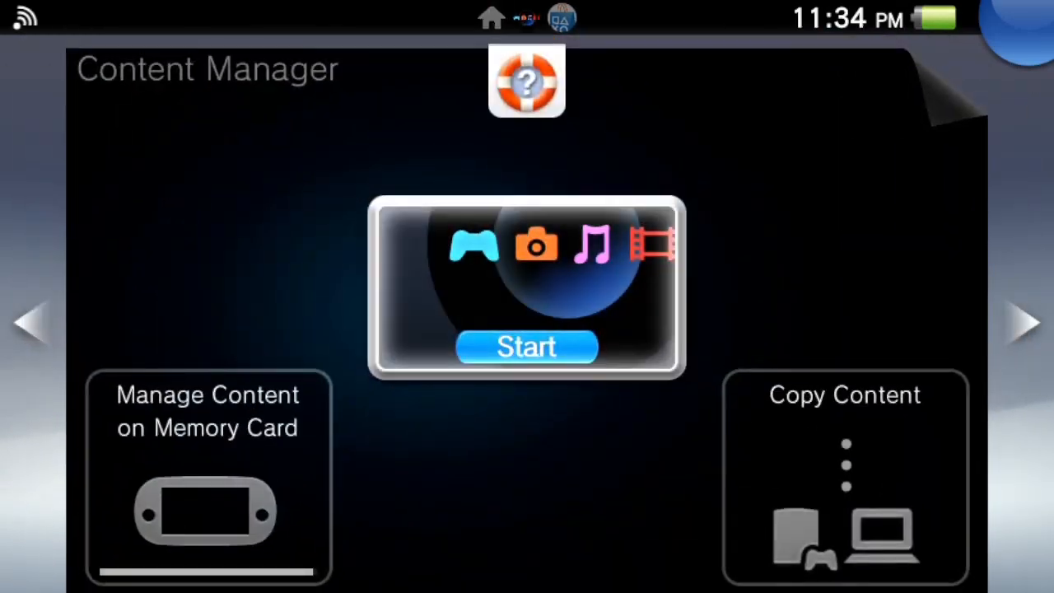
left_click(844, 476)
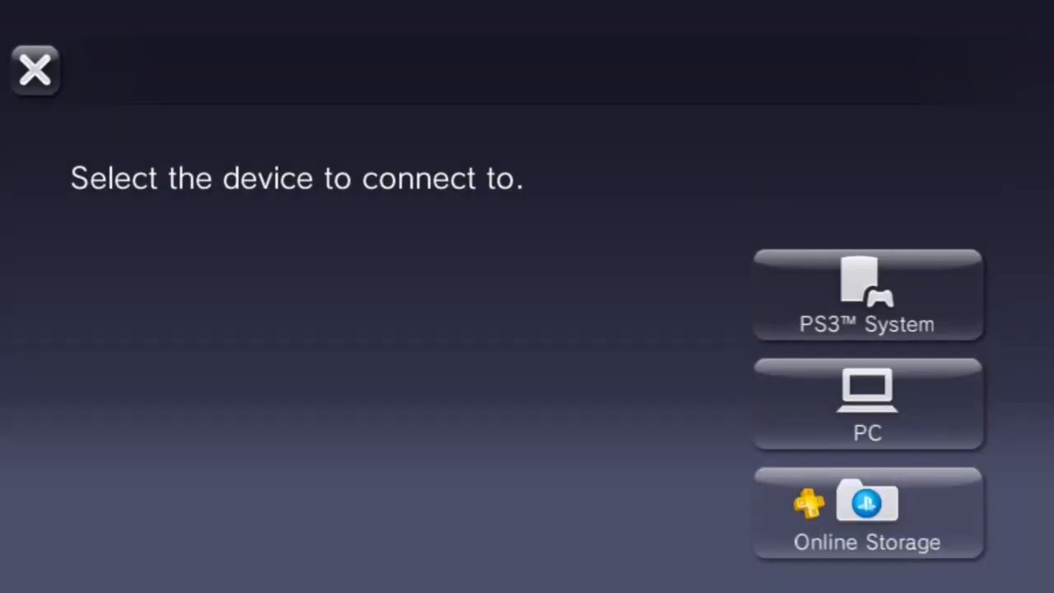
left_click(868, 294)
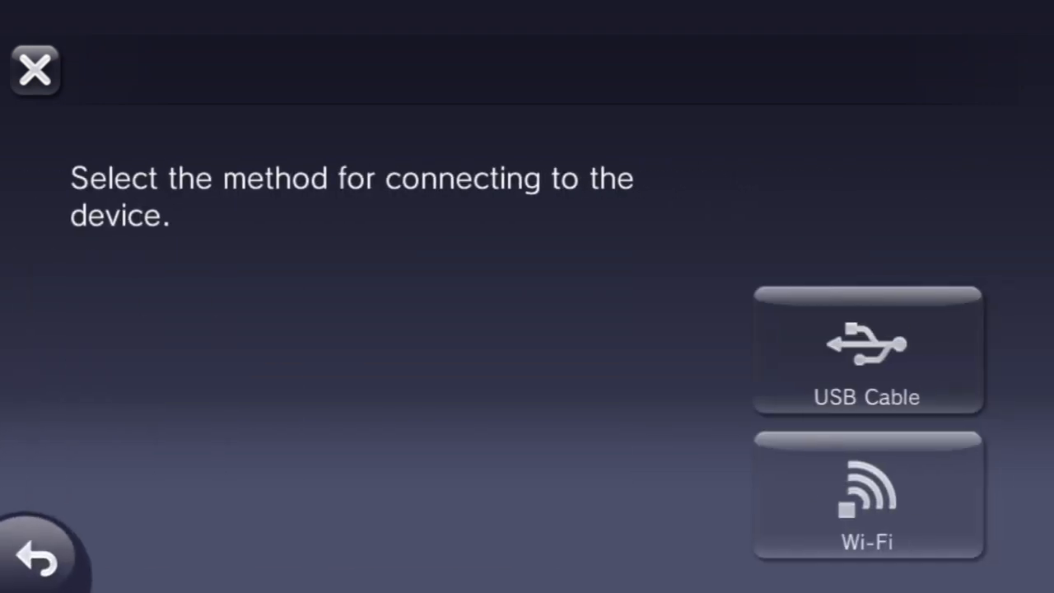
left_click(867, 494)
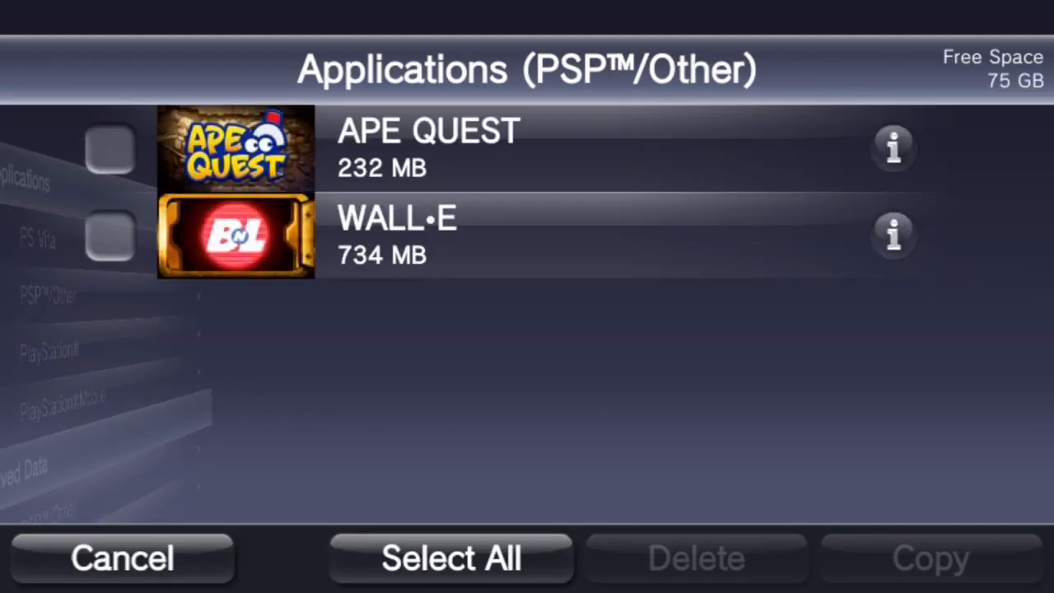
Tick APE QUEST in the PSP applications list, copy it to the PC, and confirm.
left_click(110, 149)
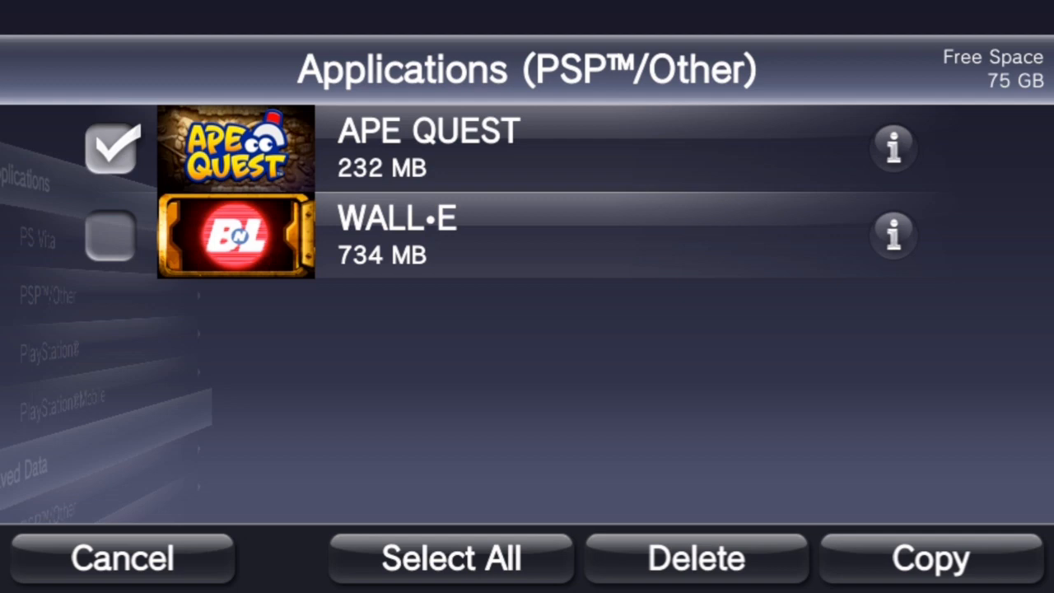
left_click(930, 559)
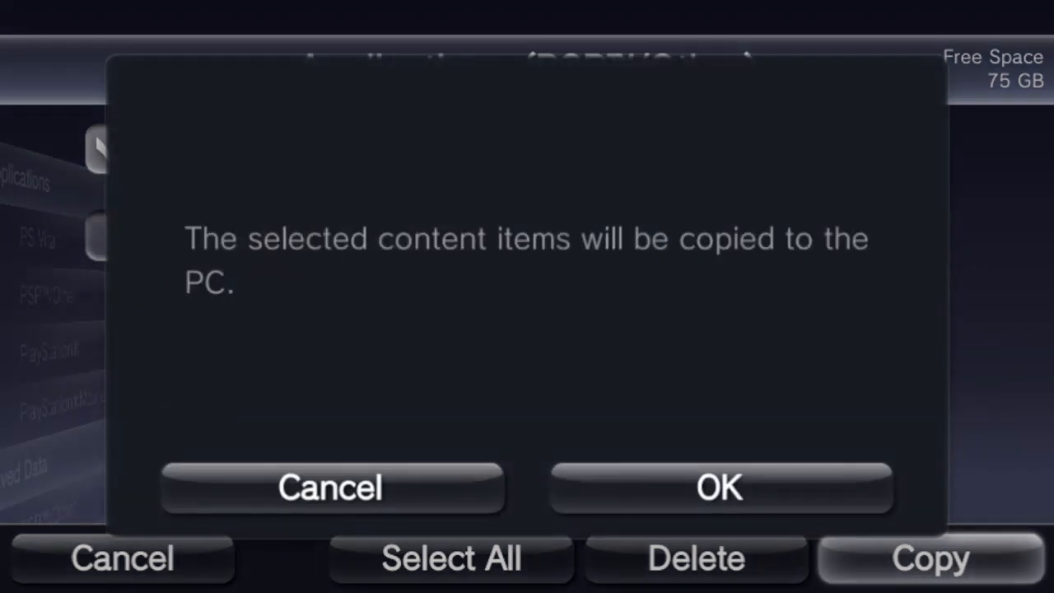
left_click(720, 487)
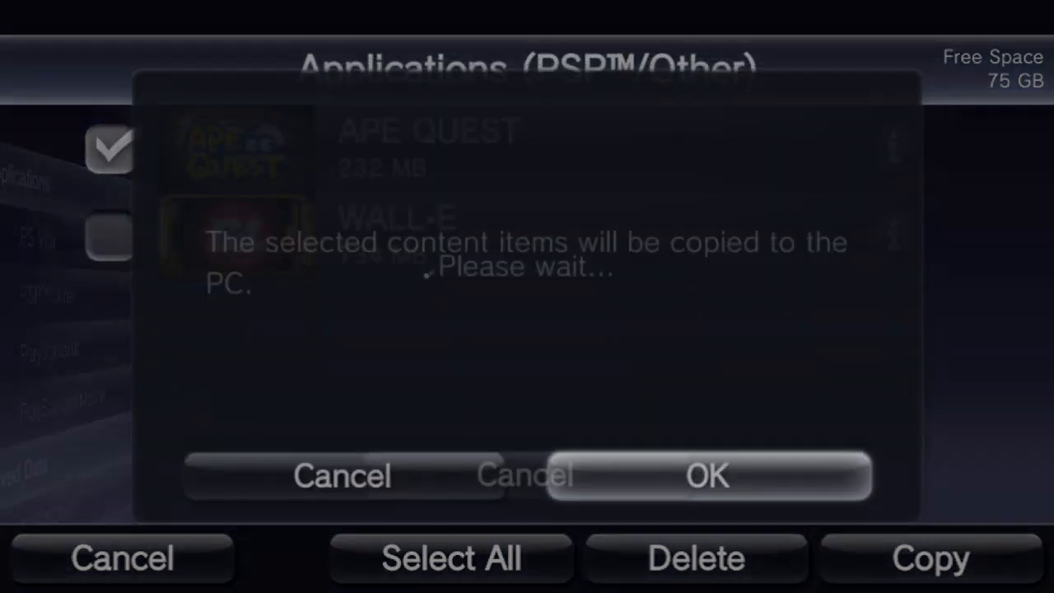
left_click(706, 476)
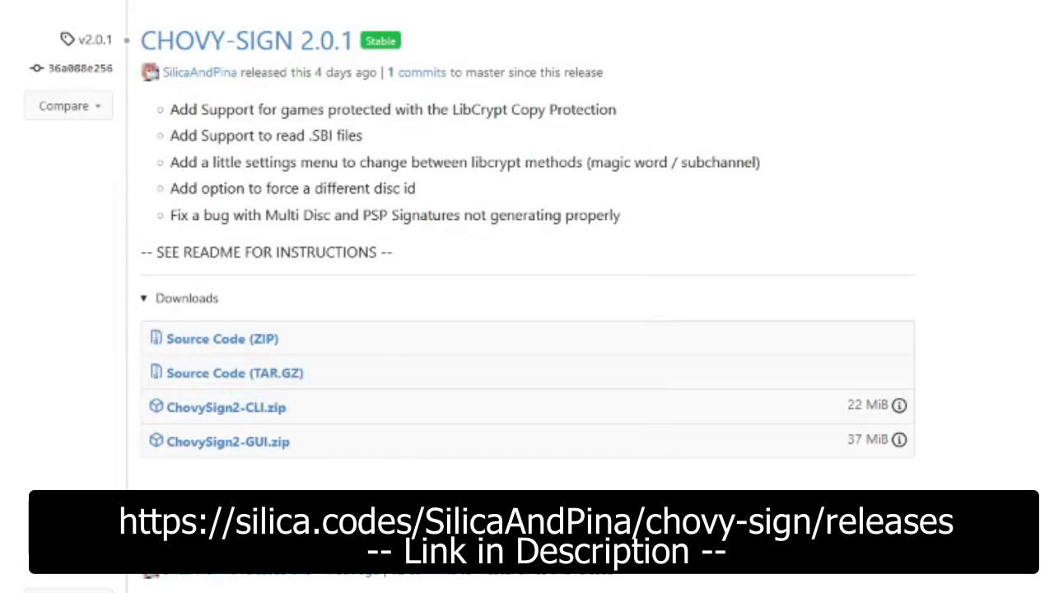
mouse_move(336, 447)
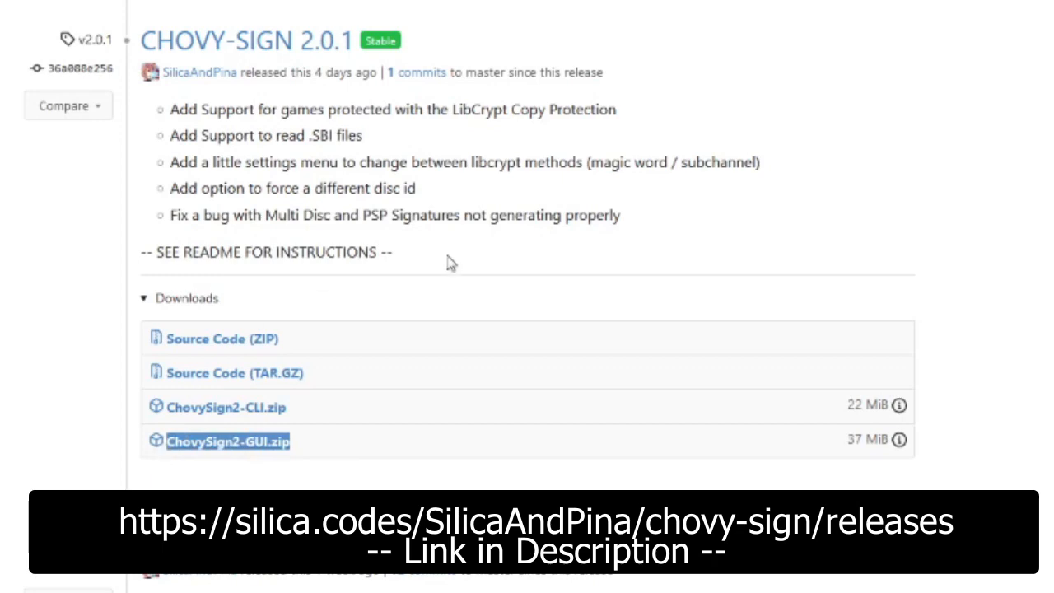
mouse_move(476, 201)
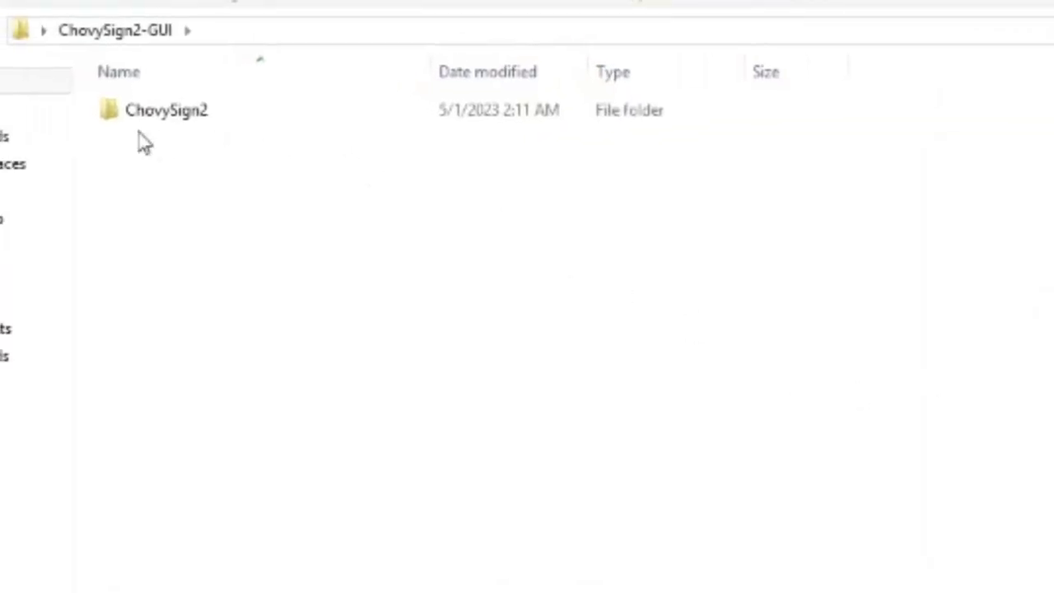
Open the ChovySign2 folder and run ChovySign v2.exe.
double_click(166, 109)
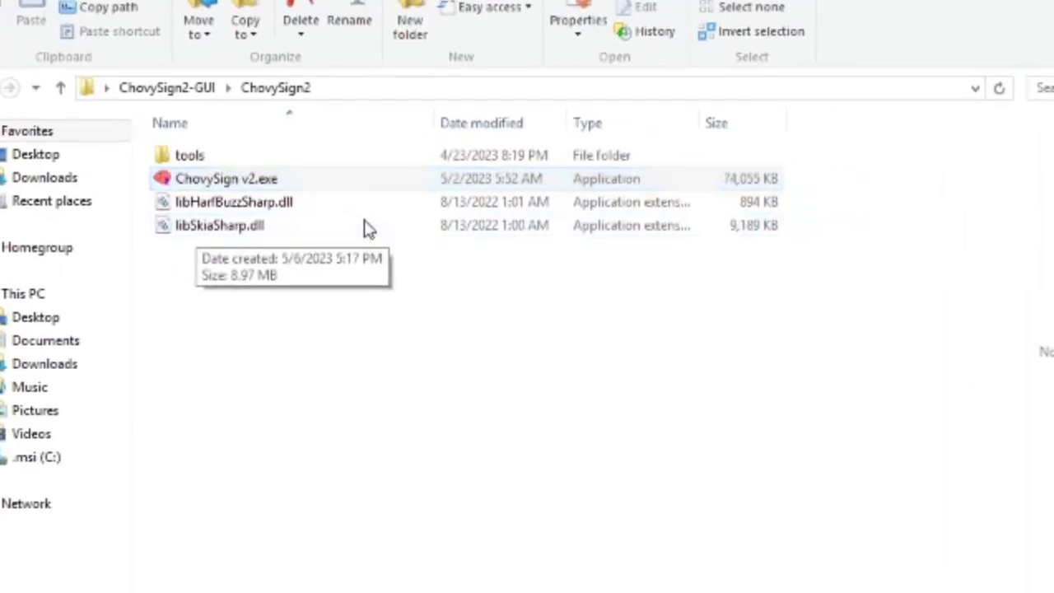
double_click(226, 178)
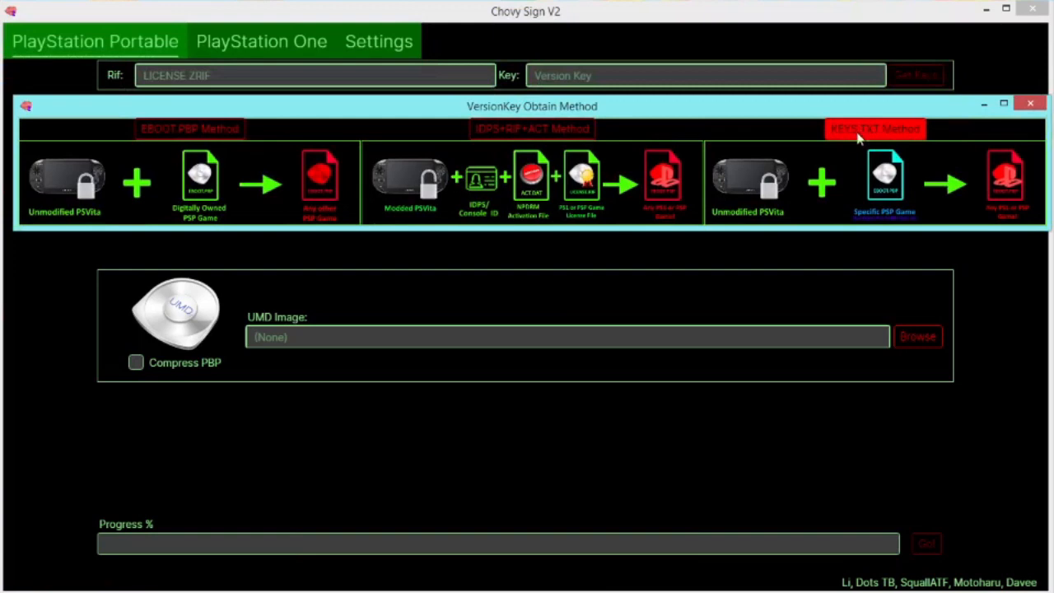
mouse_move(200, 144)
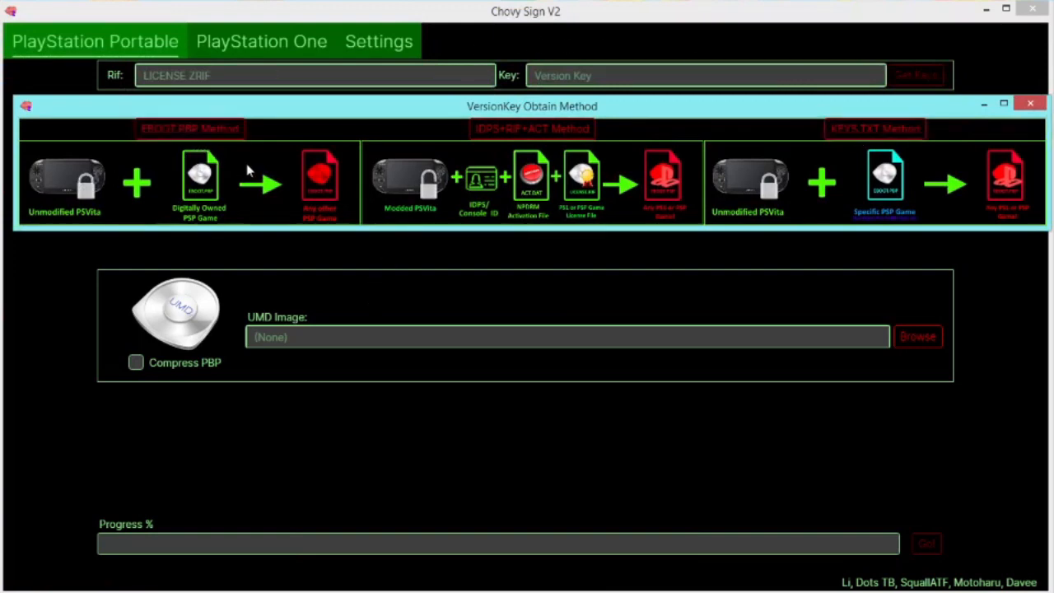
mouse_move(476, 187)
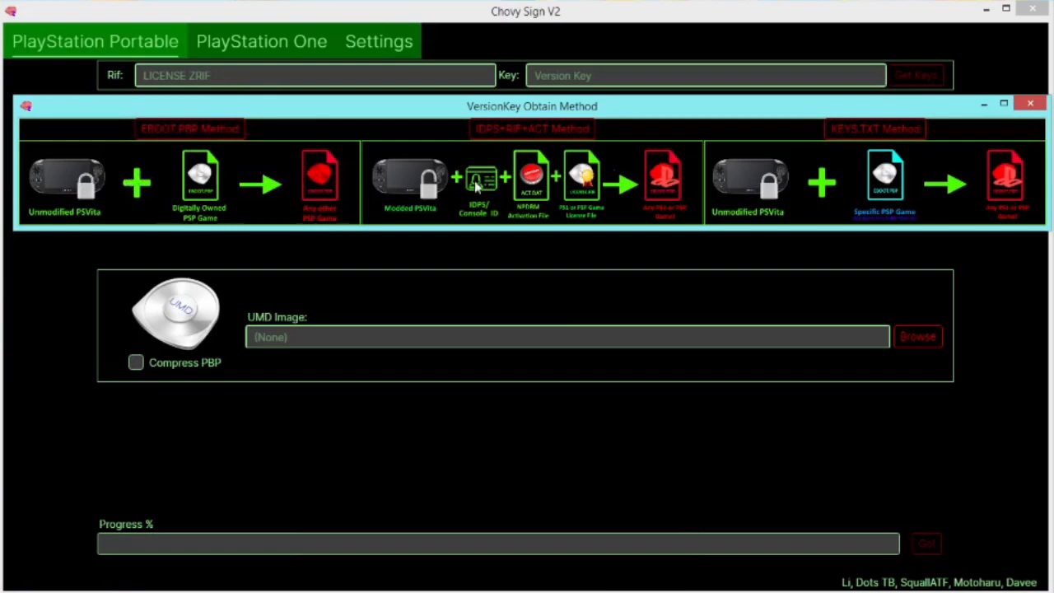
mouse_move(875, 128)
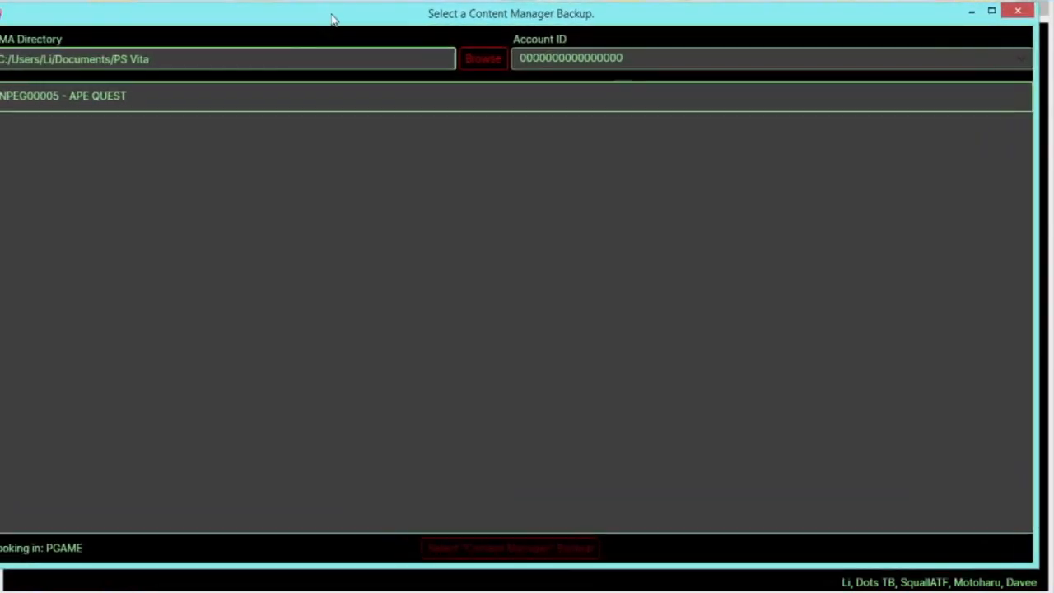
Select the NPEG00005 APE QUEST Content Manager backup to fill the license and key.
left_click(62, 96)
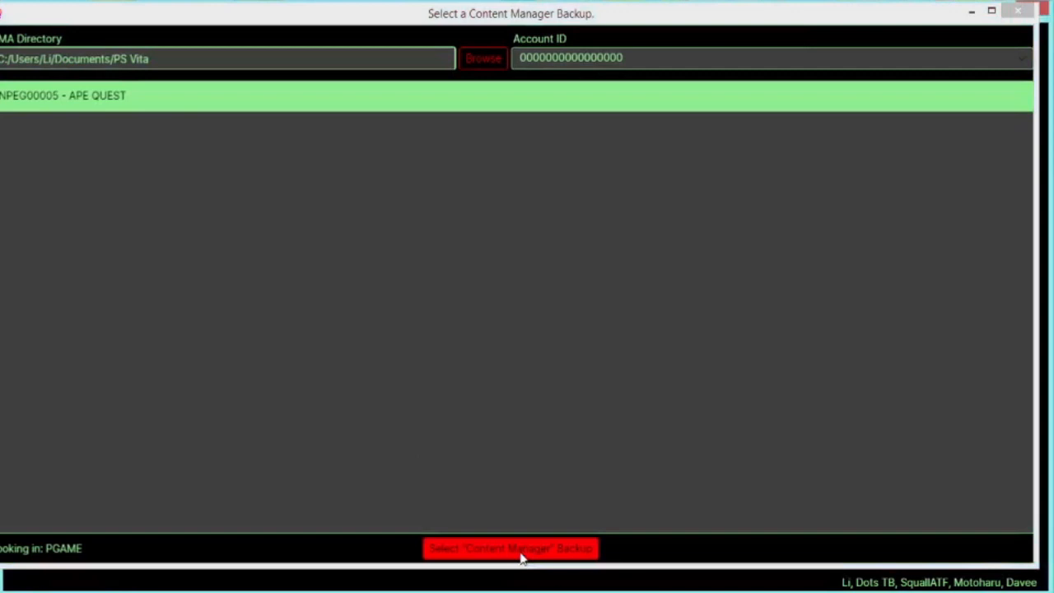
left_click(511, 549)
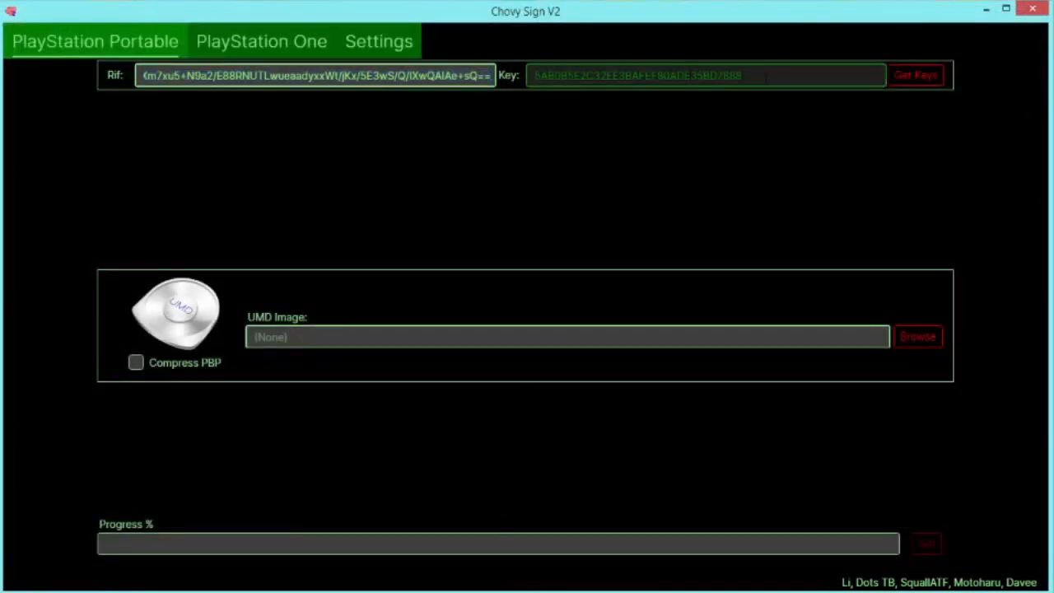
On the PlayStation One tab, use Get Keys to fill the RIF license and version key.
left_click(261, 41)
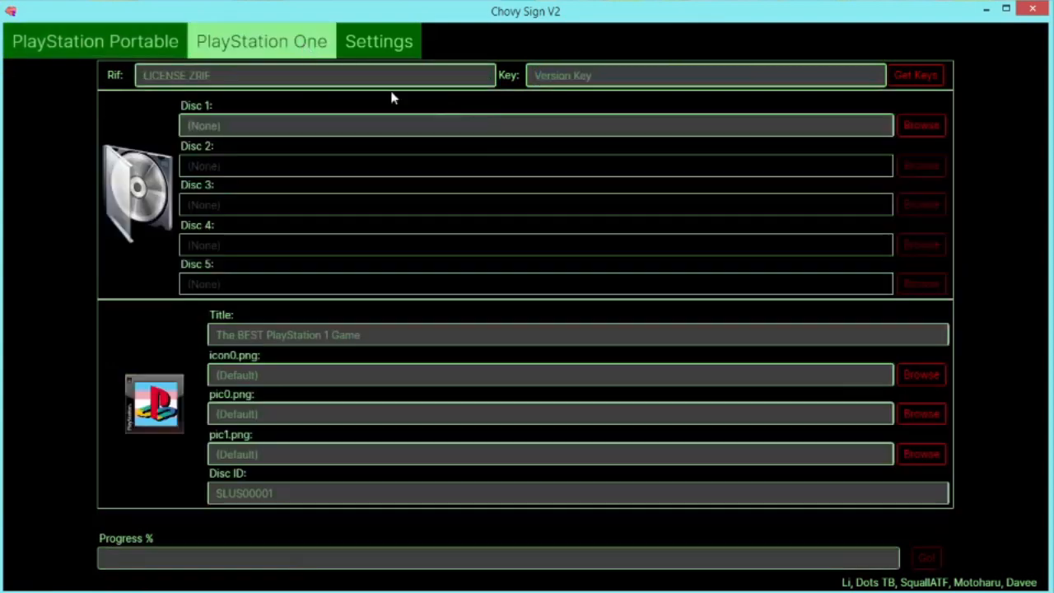
left_click(916, 75)
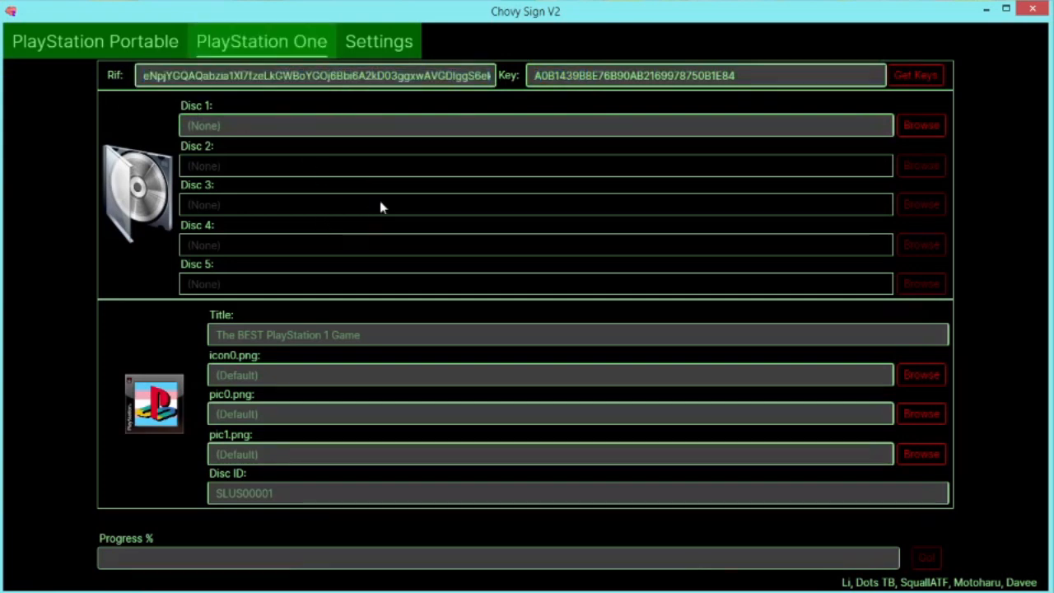
left_click(535, 125)
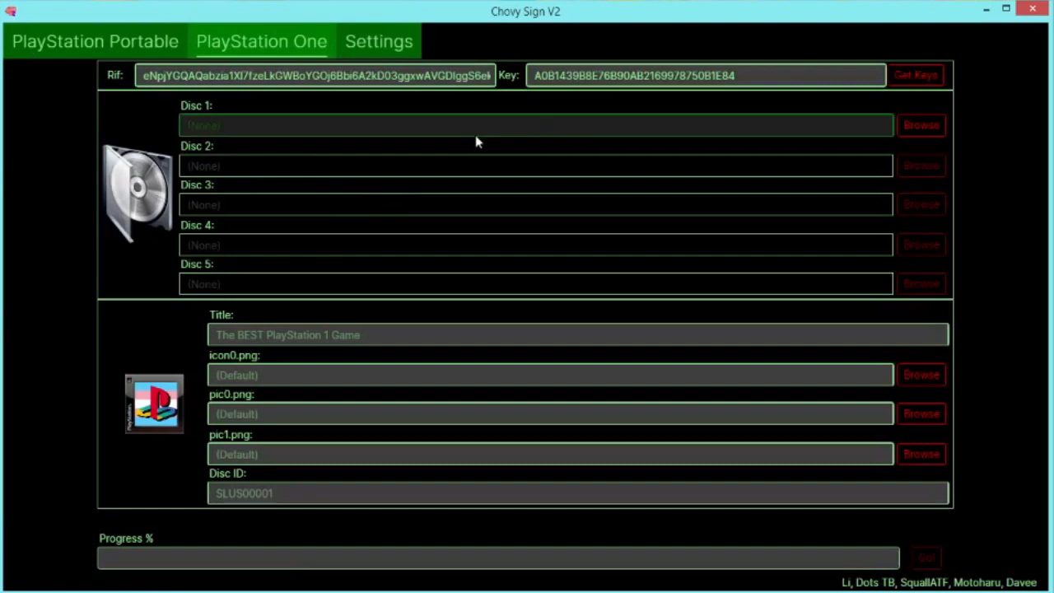
Browse for Disc 1 and load YUGIOH.cue, giving title YUGIOH and ID SLUS01411.
left_click(921, 124)
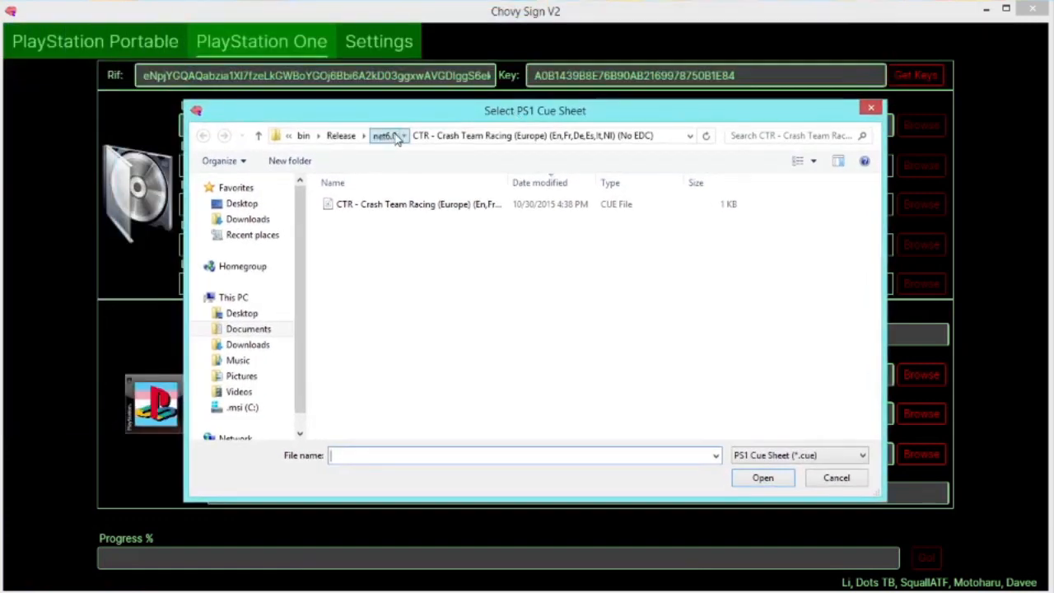
left_click(203, 135)
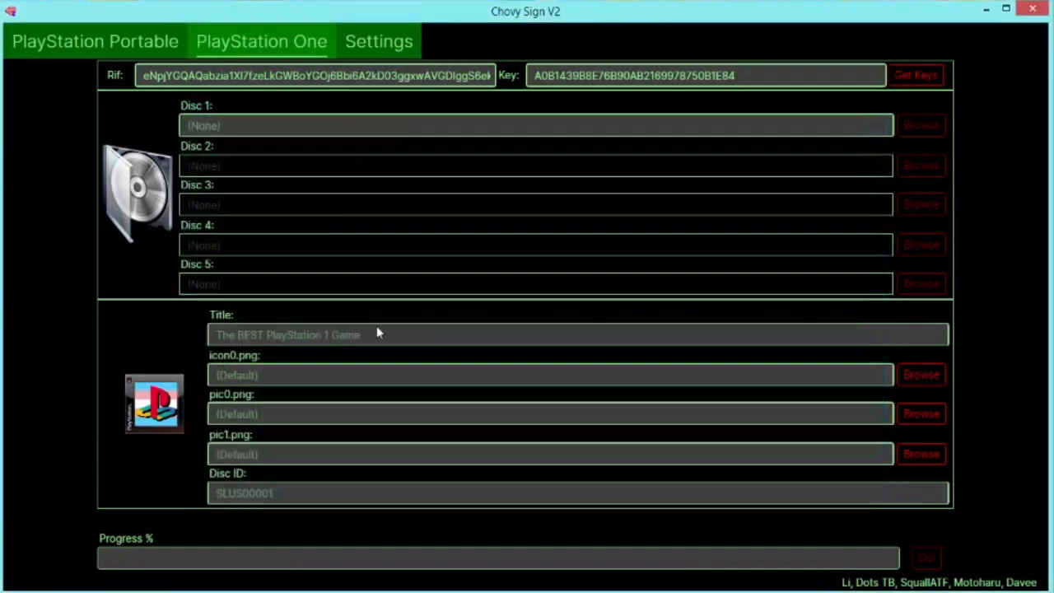
left_click(921, 125)
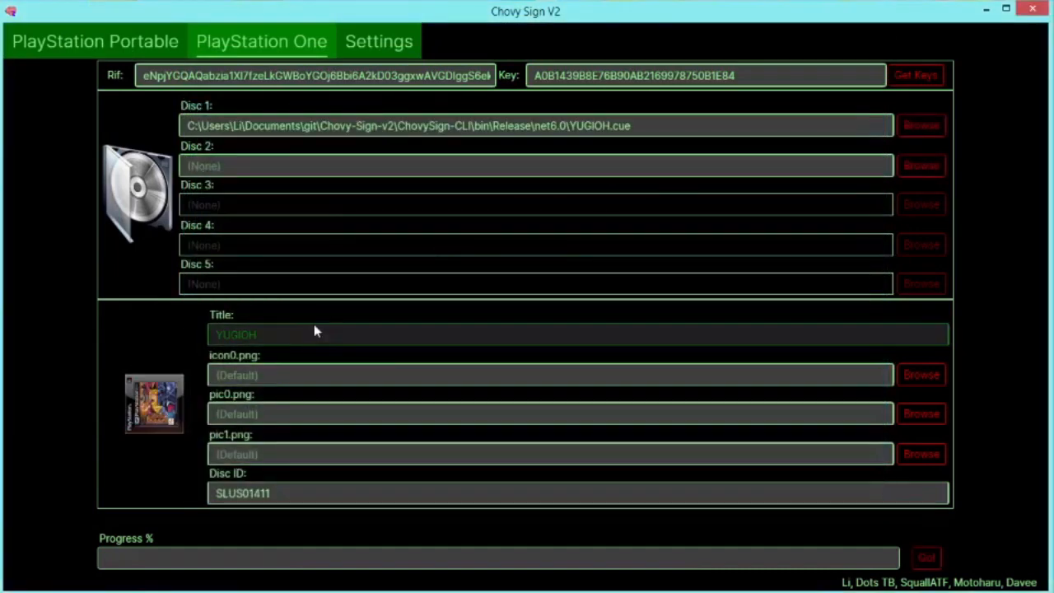
Replace the PS1 title YUGIOH with 'Yugioh: Forbidden Memories'.
double_click(237, 334)
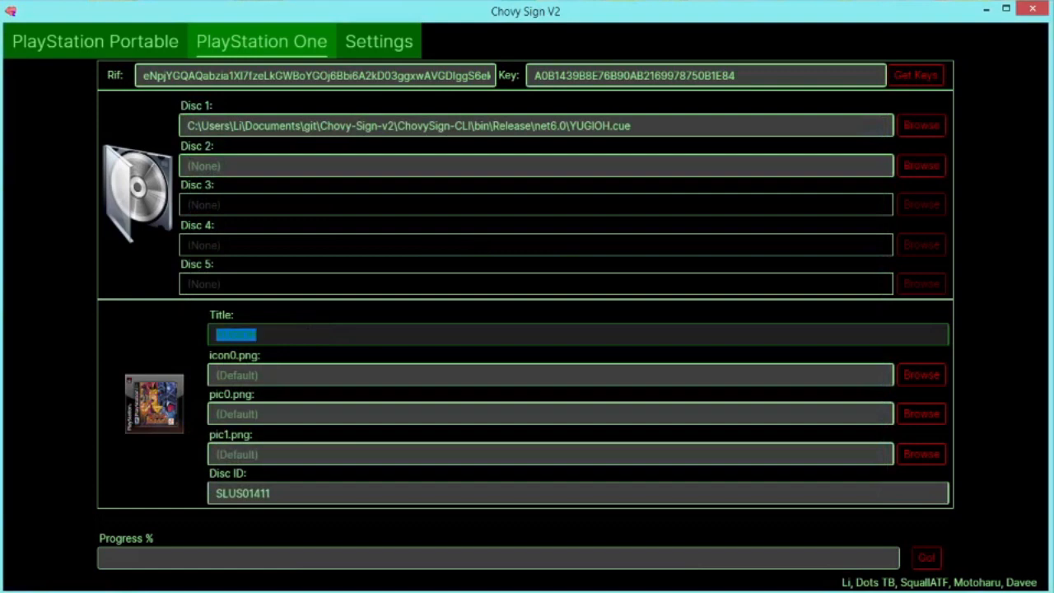
type("Y")
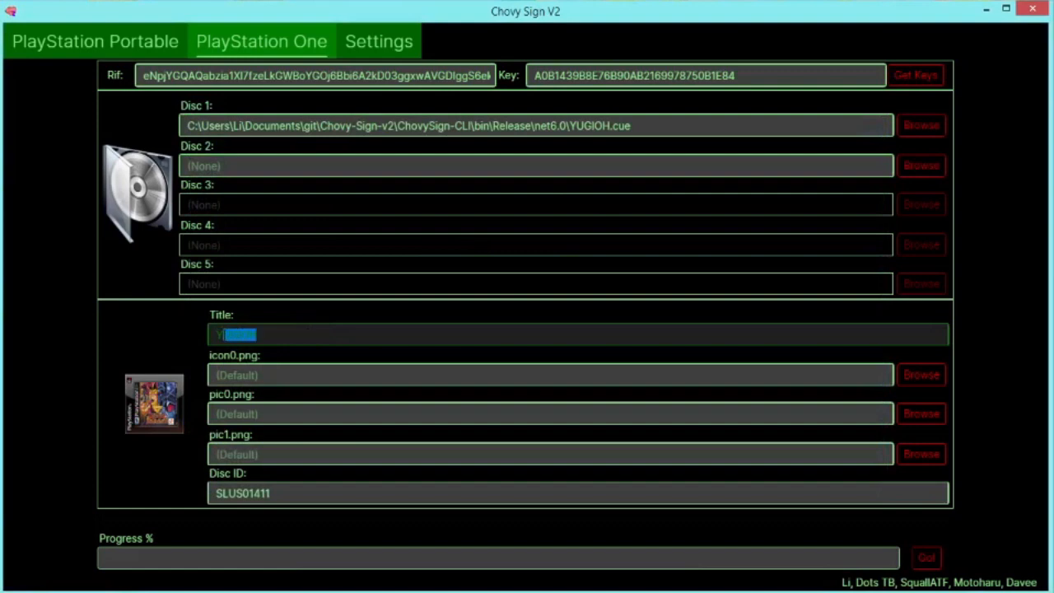
type("ugioh: Forbidden")
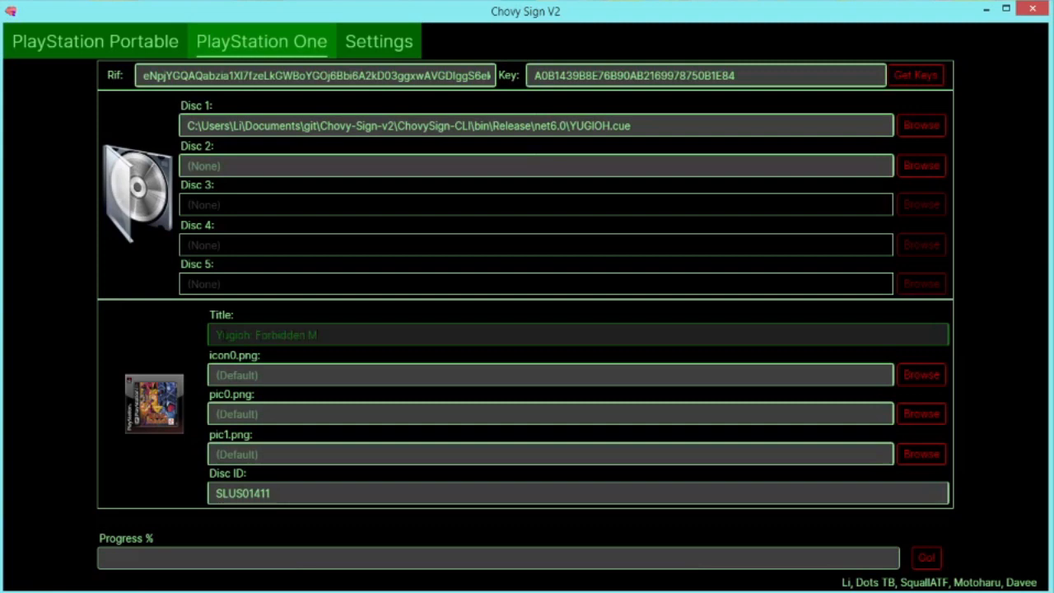
type("Memories")
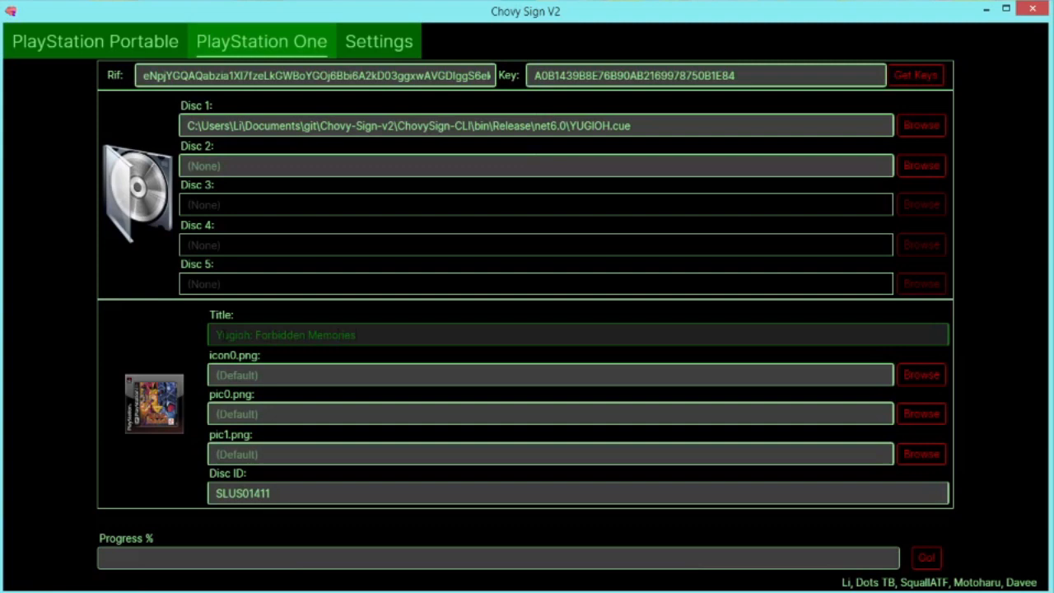
left_click(577, 335)
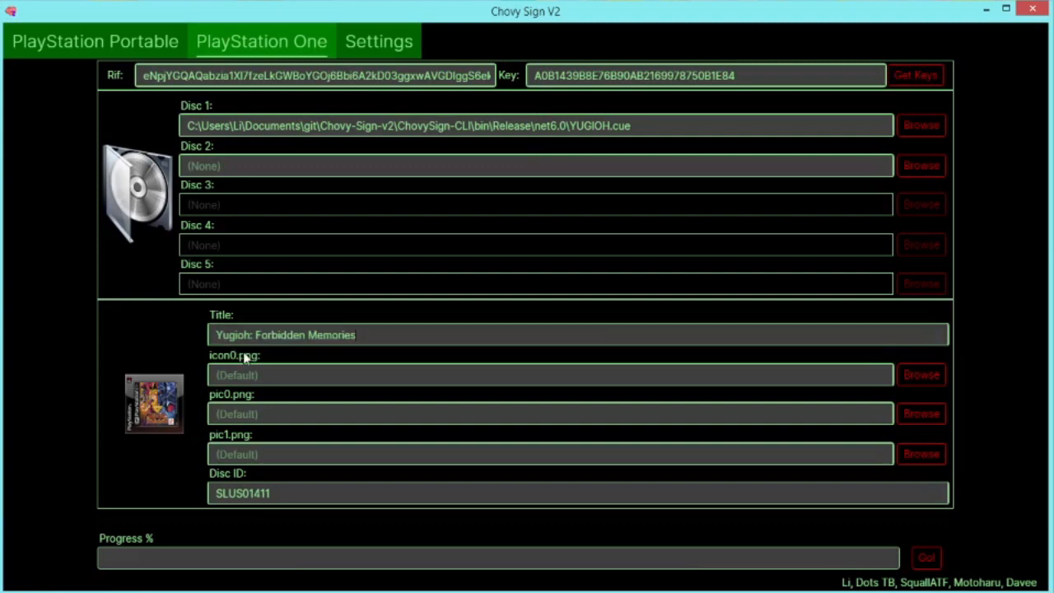
mouse_move(807, 468)
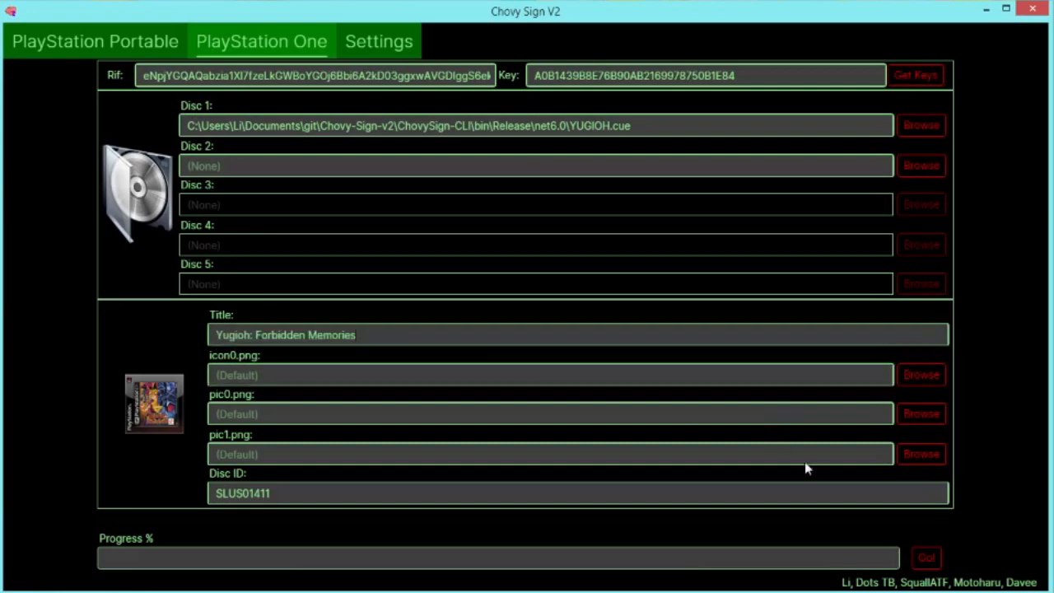
Build the PS1 package with Go.
left_click(926, 558)
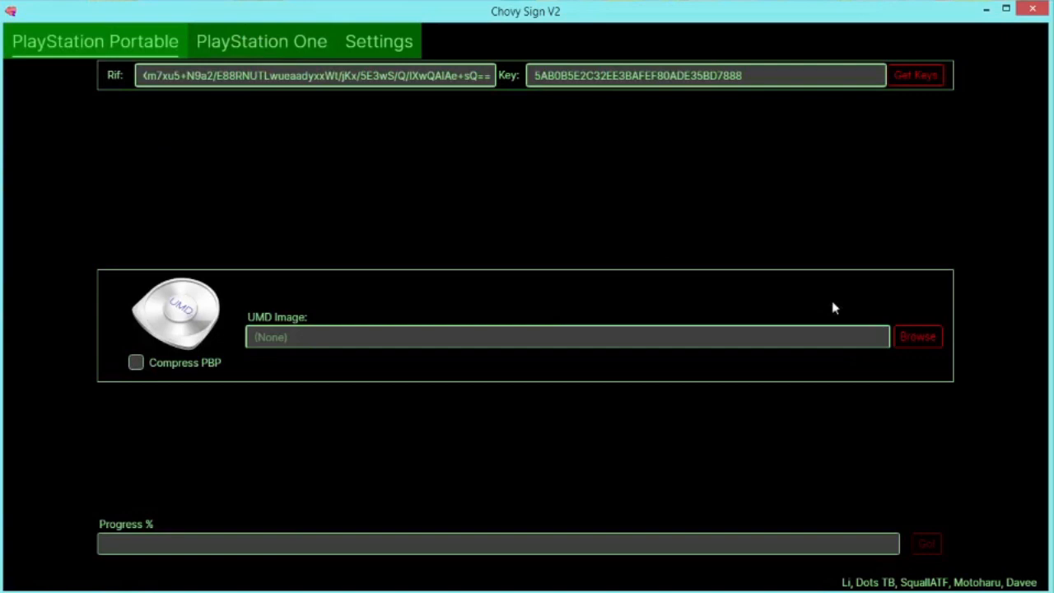
Load fft.iso as the UMD image, build the signed PSP game, and dismiss Done.
left_click(917, 336)
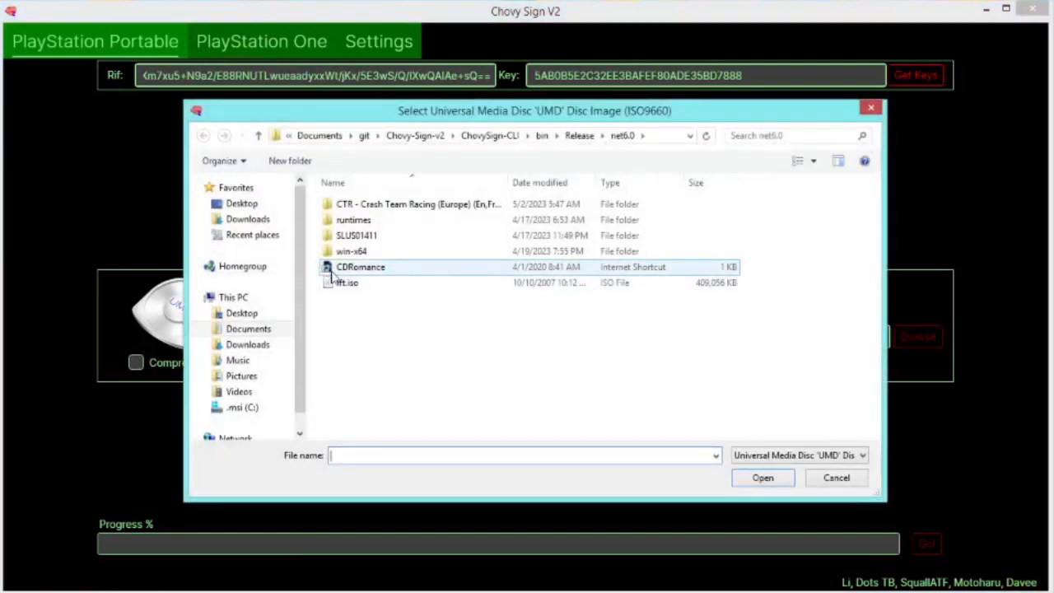
left_click(762, 478)
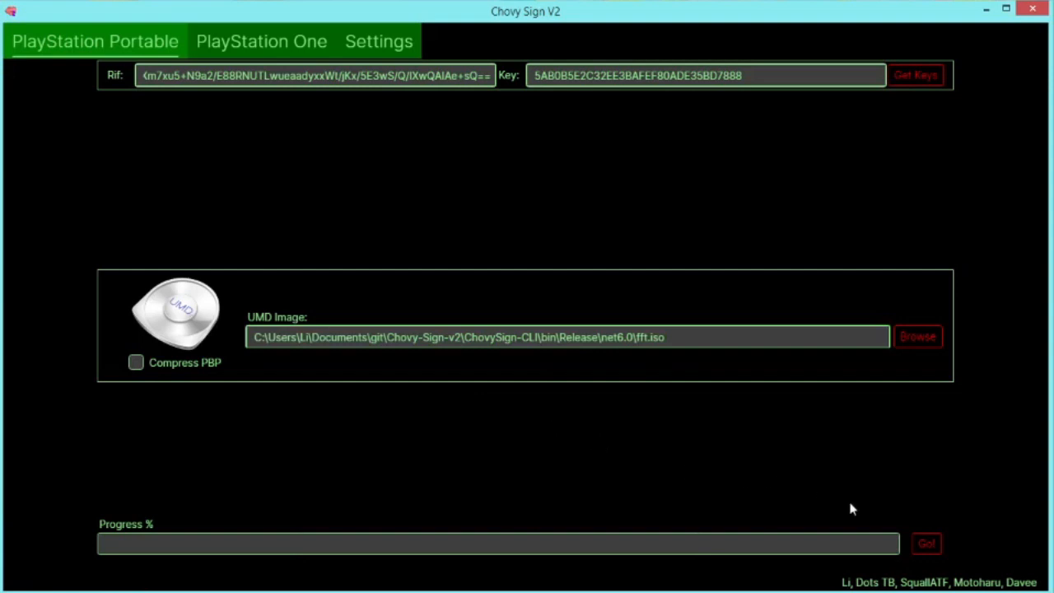
left_click(926, 543)
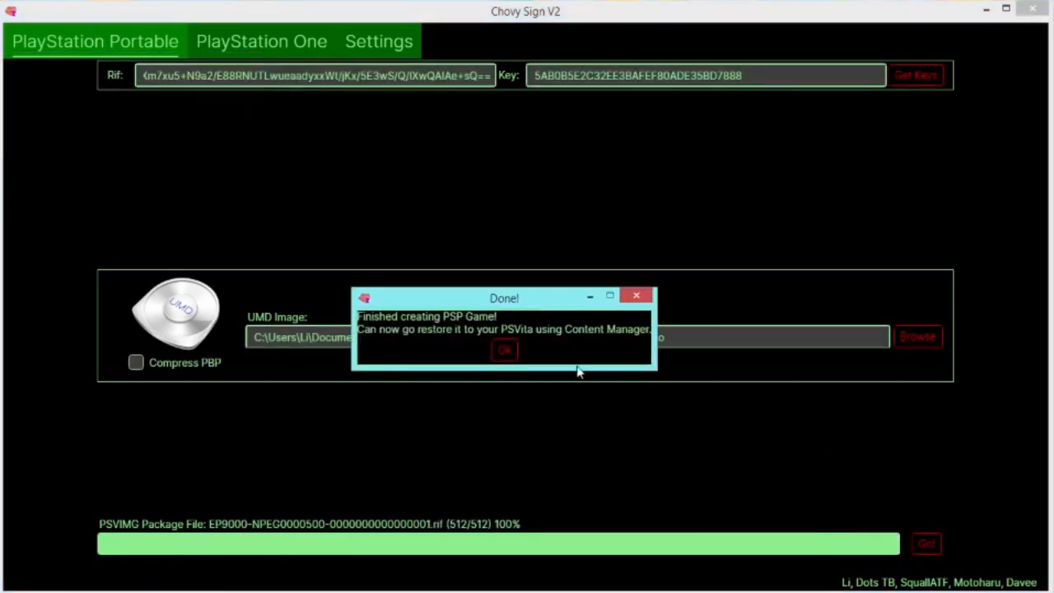
left_click(505, 349)
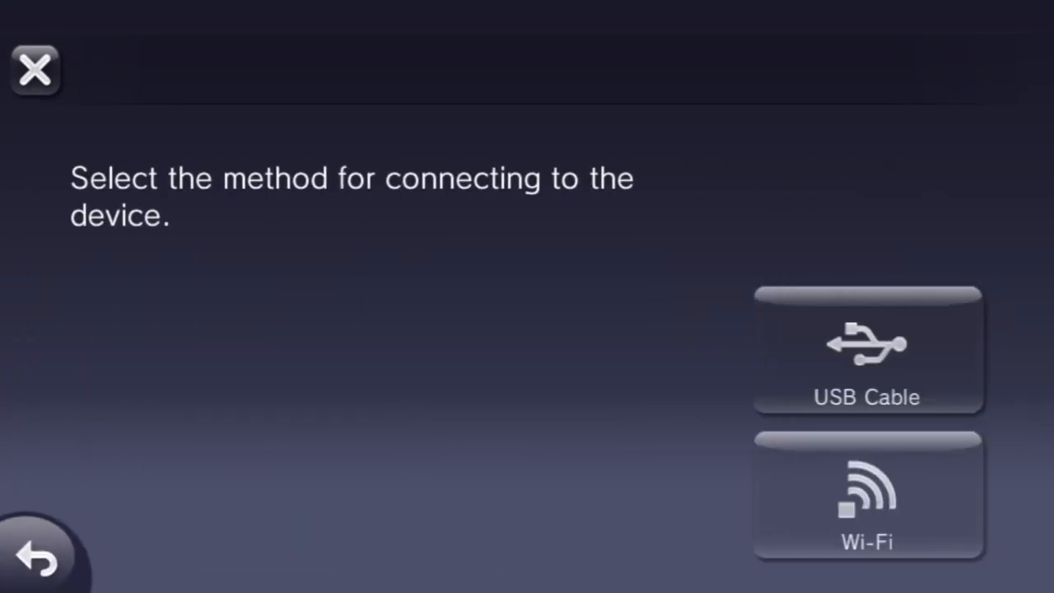
Copy Yugioh: Forbidden Memories from the PC's PlayStation applications onto the Vita.
left_click(867, 494)
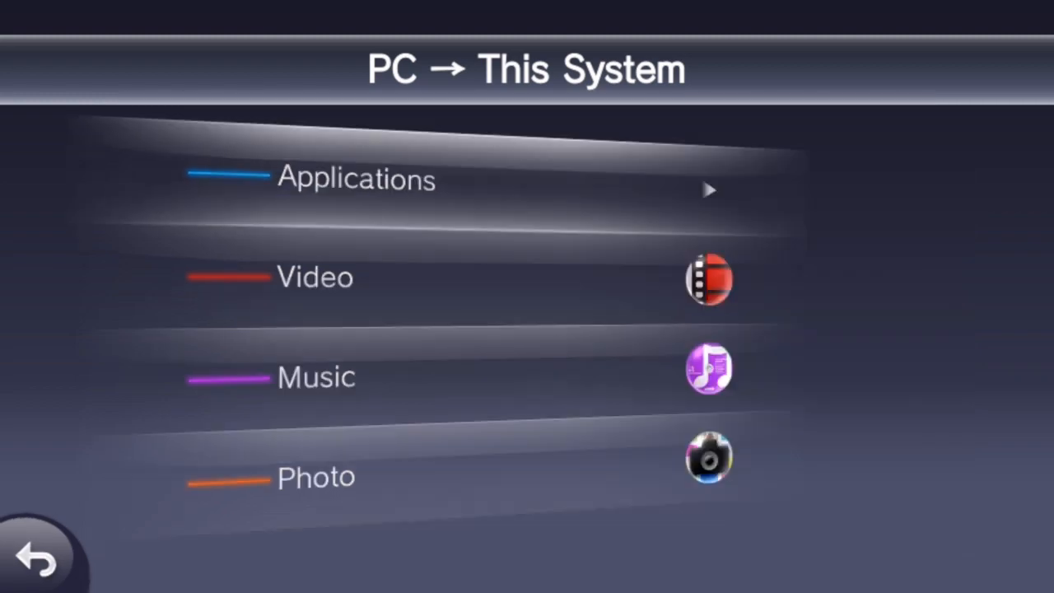
left_click(356, 179)
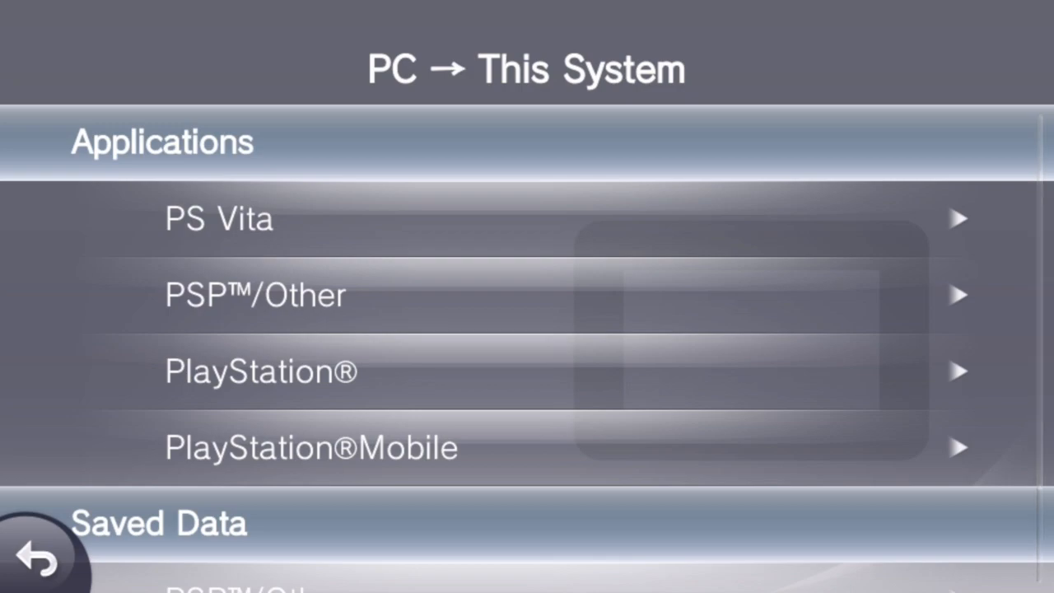
left_click(260, 372)
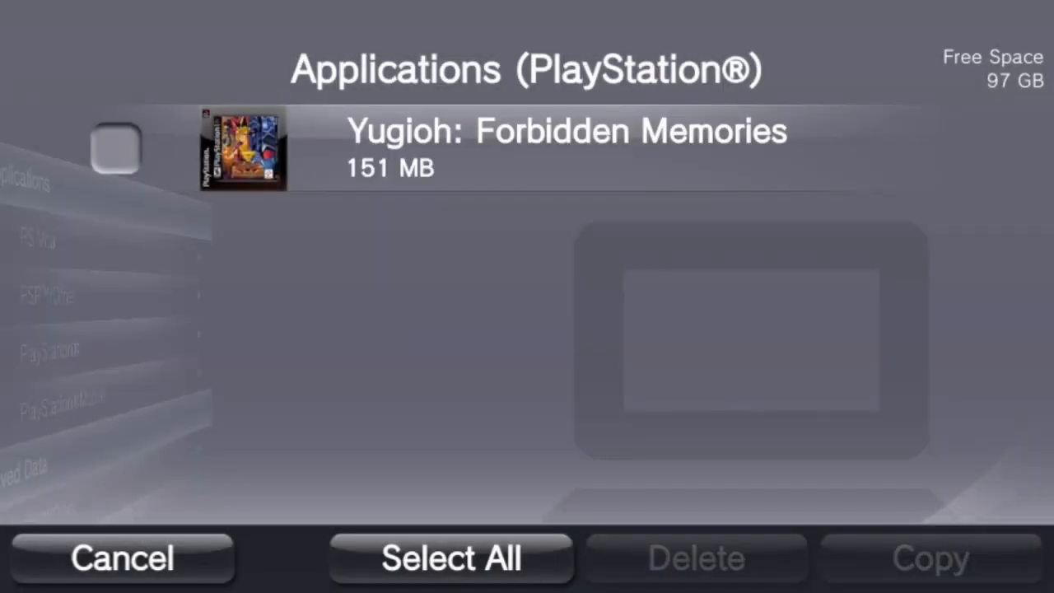
left_click(118, 146)
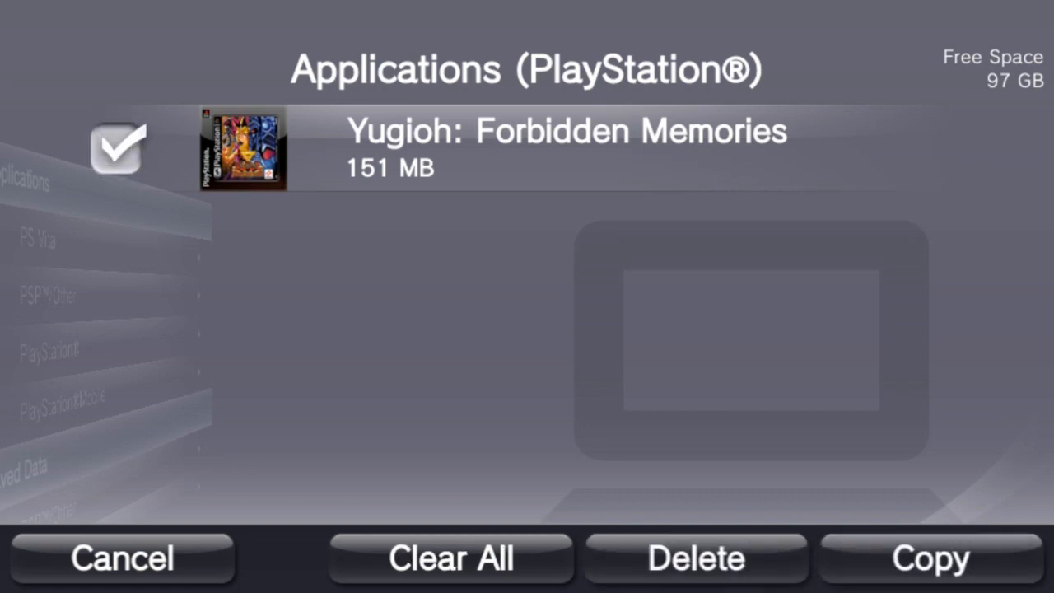
left_click(930, 559)
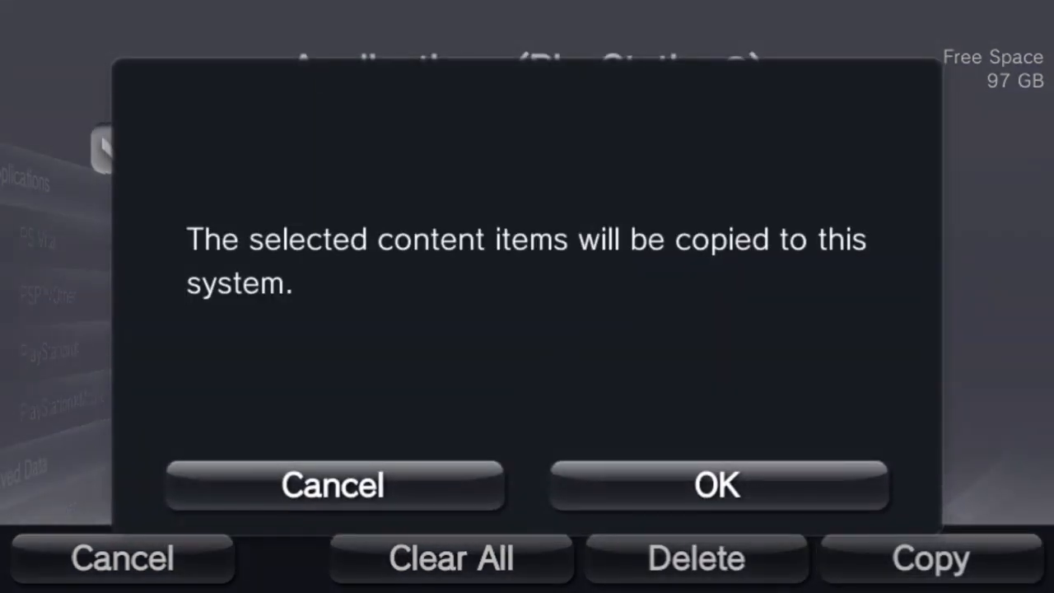
left_click(717, 485)
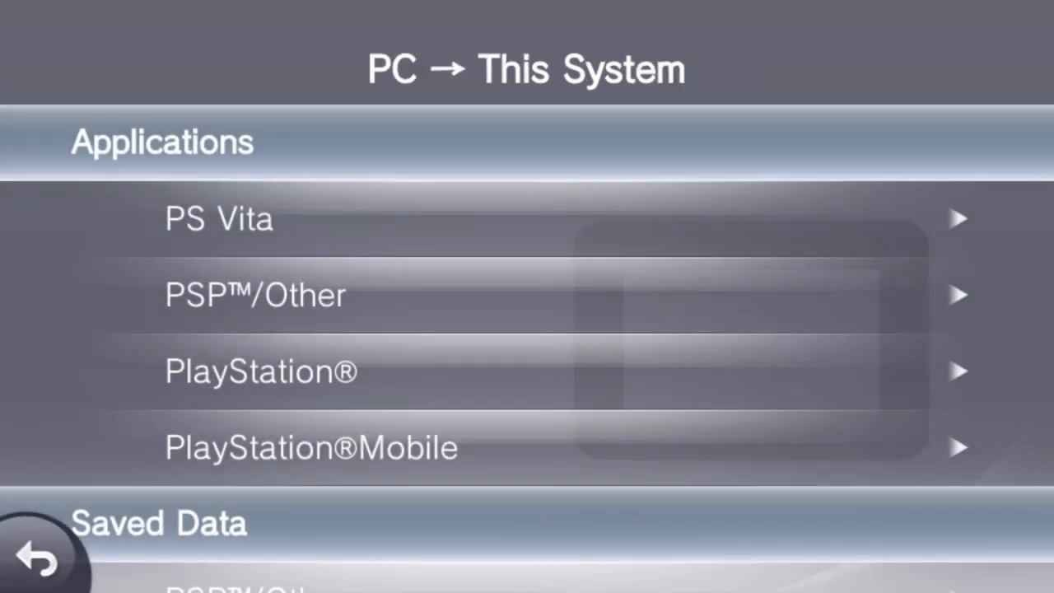
Copy Final Fantasy Tactics from the PC's PSP™/Other applications onto the Vita.
left_click(256, 295)
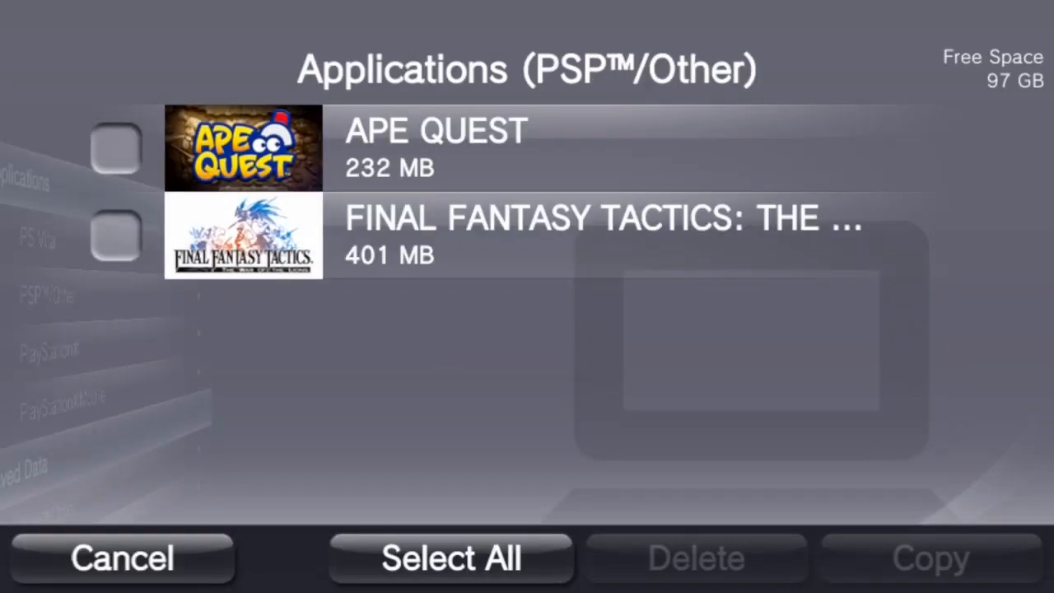
left_click(116, 233)
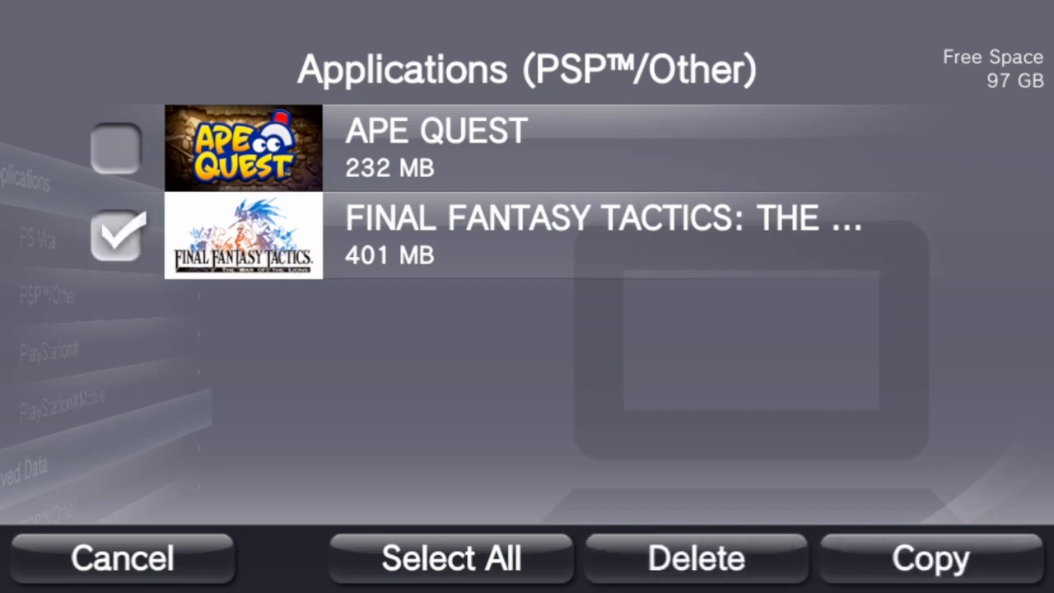
left_click(930, 559)
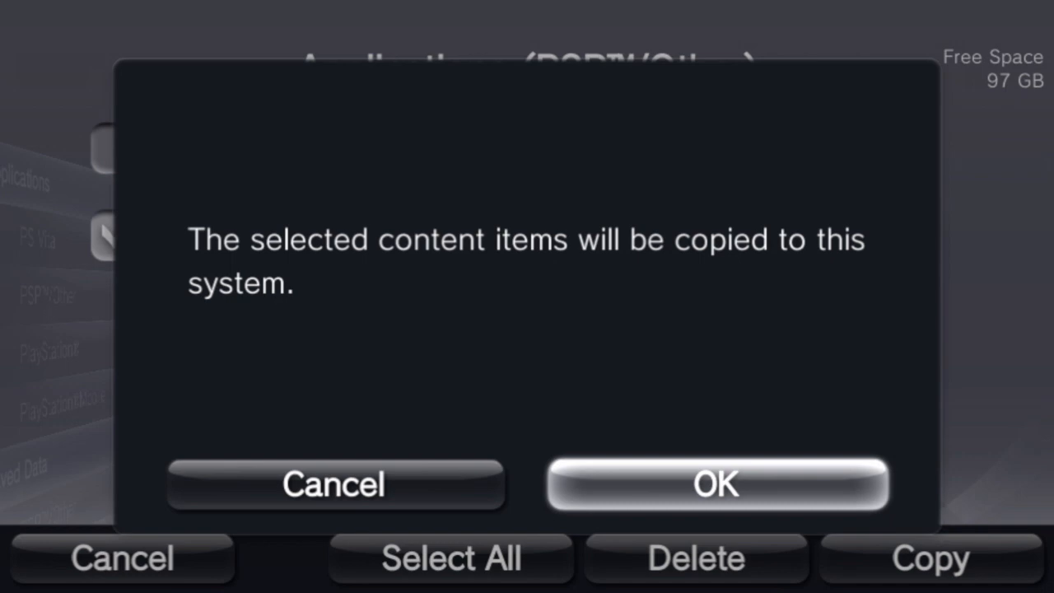
left_click(715, 484)
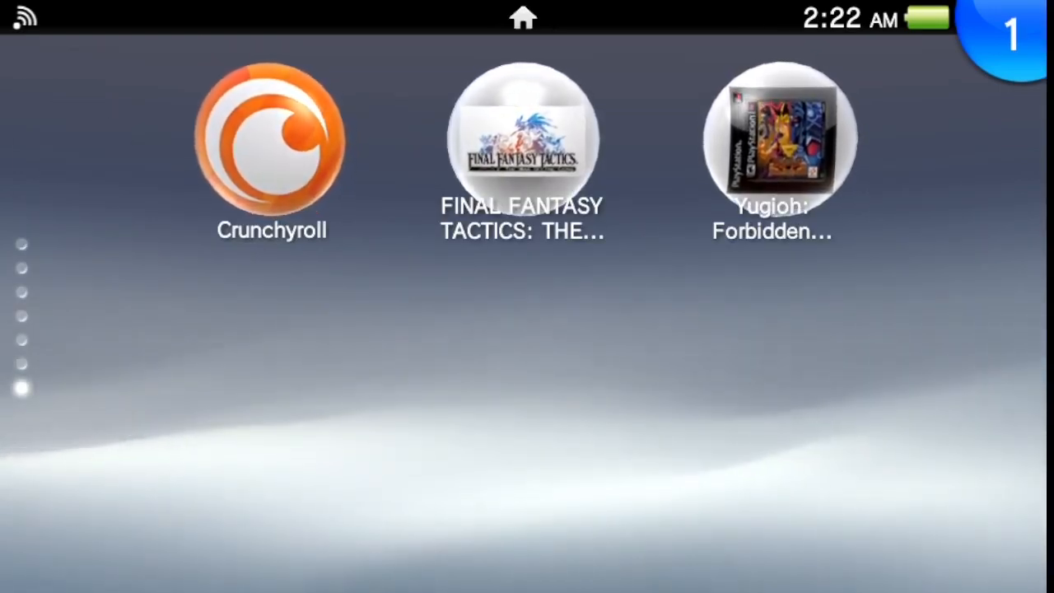
Launch Yugioh: Forbidden Memories from its home-screen bubble and choose NEW GAME.
left_click(773, 136)
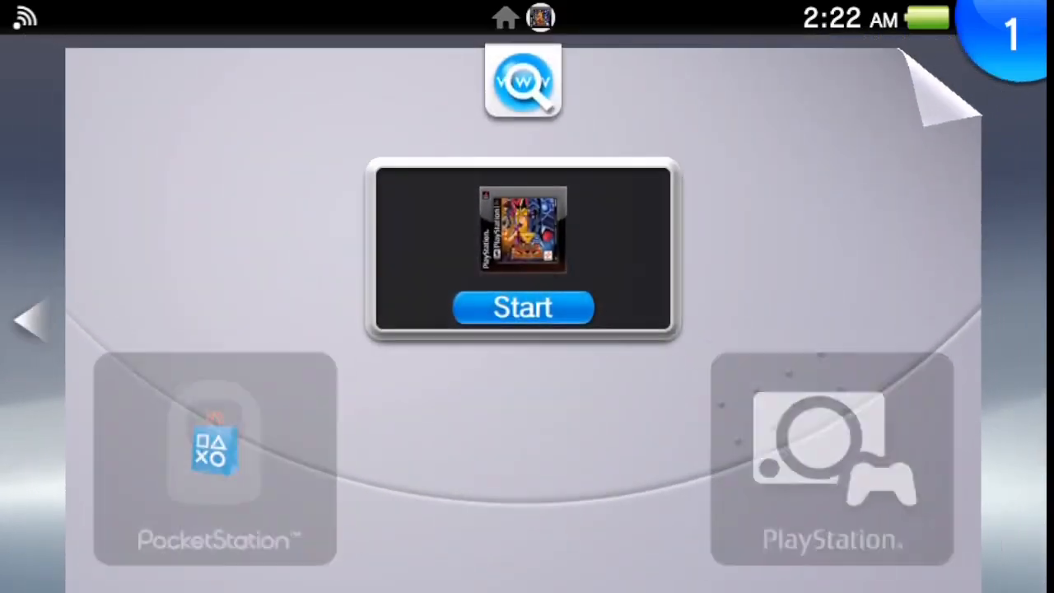
left_click(522, 307)
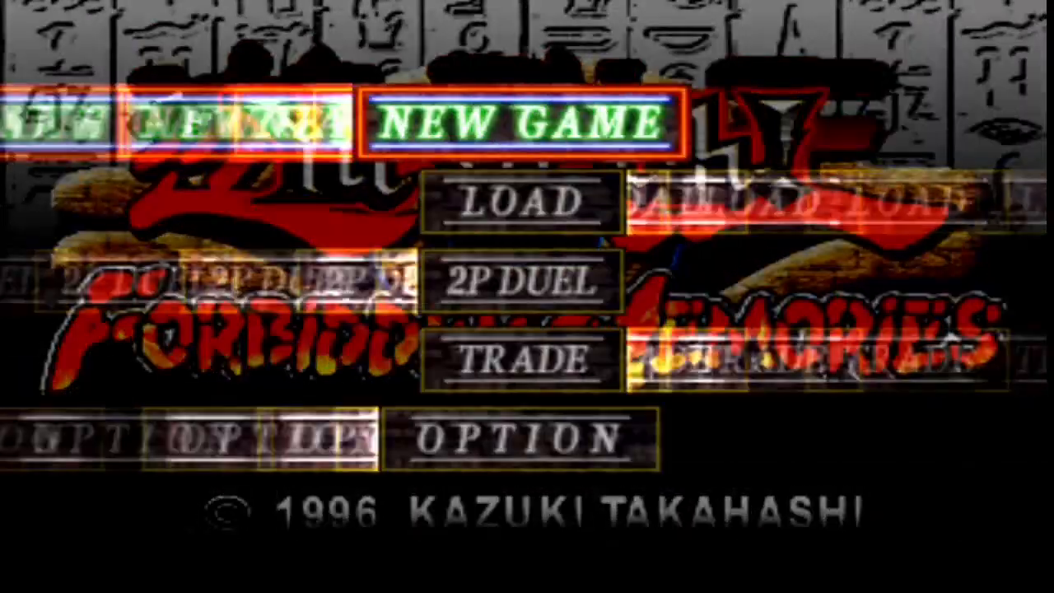
left_click(536, 124)
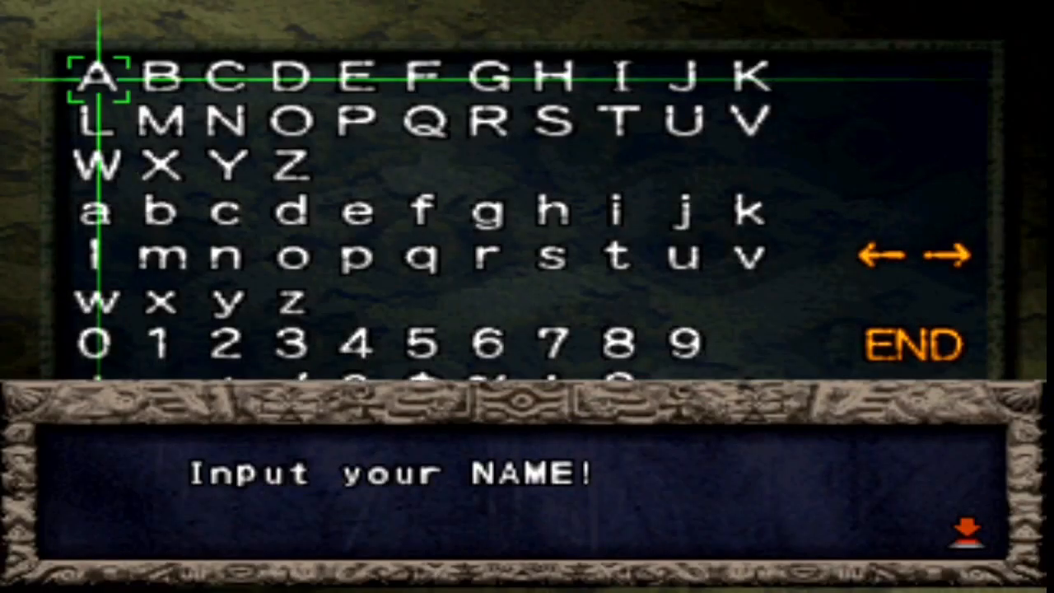